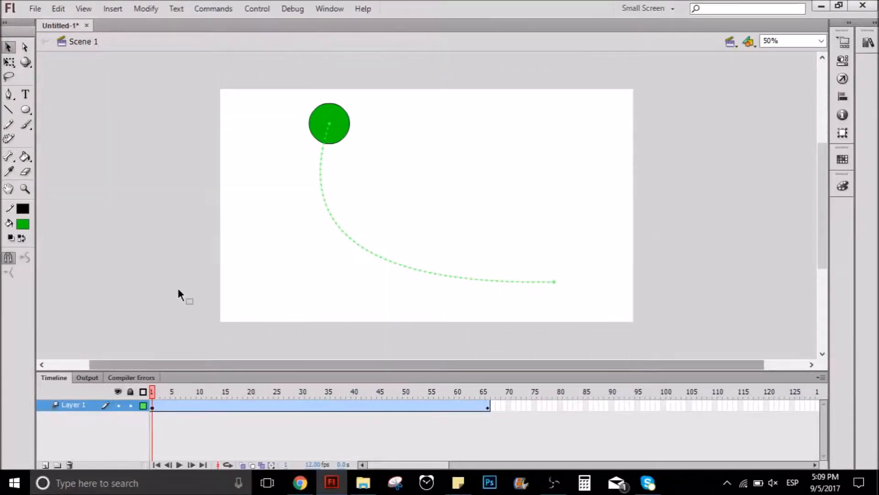
# Check the animation by jumping to its last frame and back to the start
pyautogui.click(165, 392)
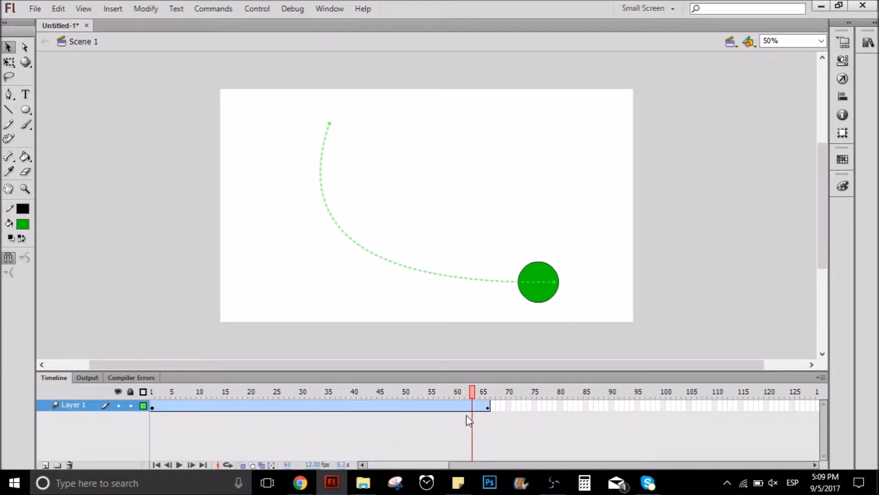
pyautogui.click(157, 392)
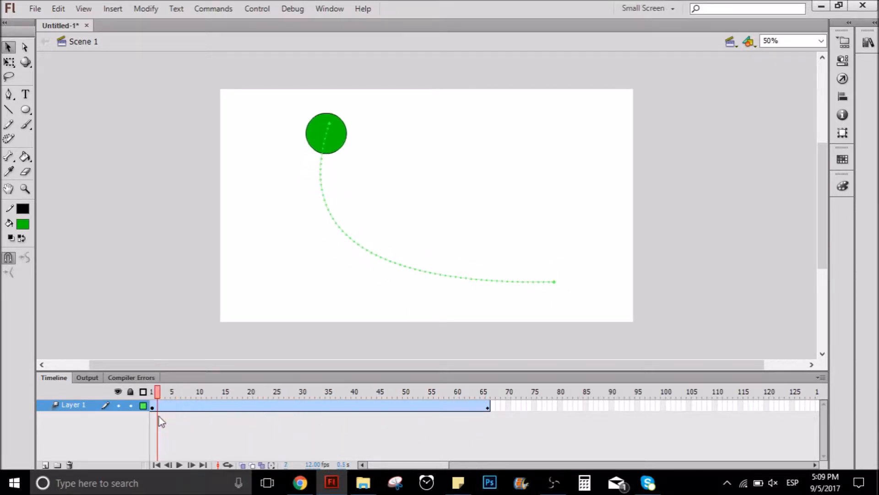
pyautogui.click(182, 464)
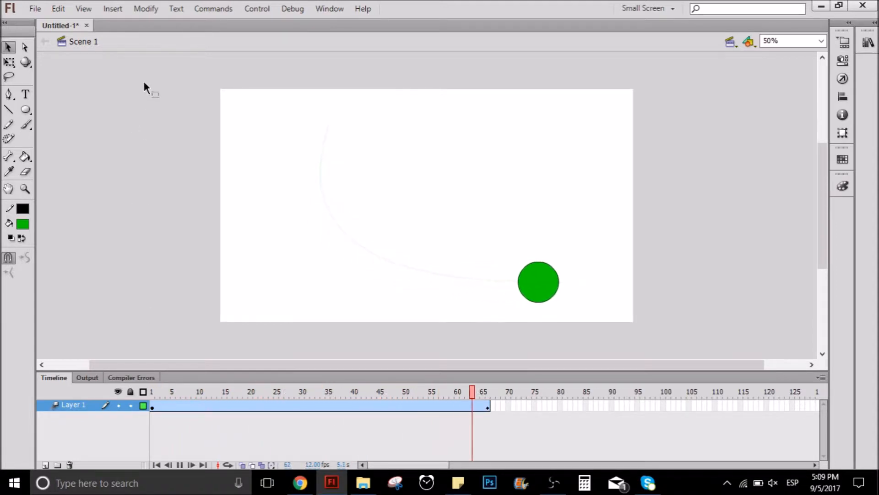
# Export the movie as a JPEG Sequence into the asfdsdaf folder
pyautogui.click(36, 9)
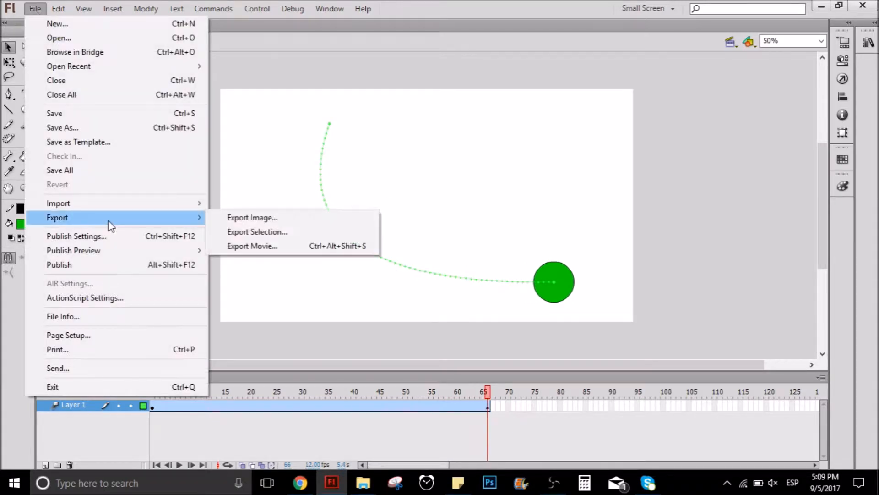
pyautogui.moveTo(201, 217)
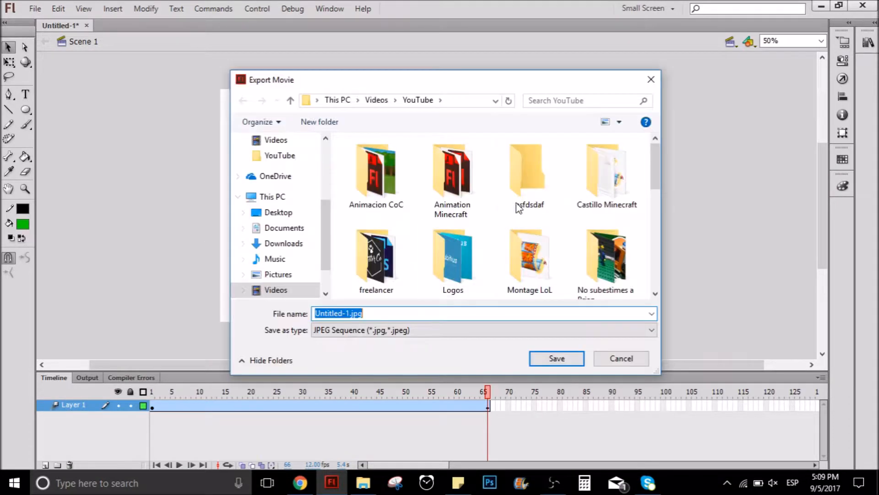
pyautogui.doubleClick(527, 171)
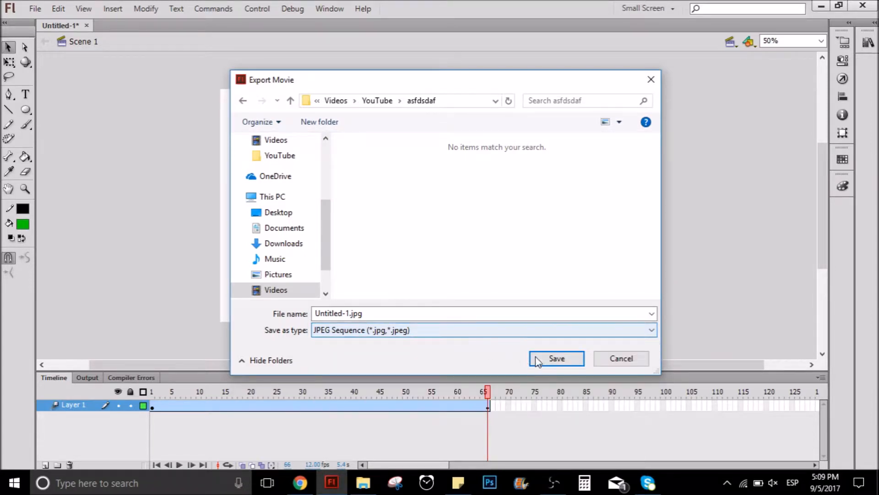
pyautogui.click(557, 358)
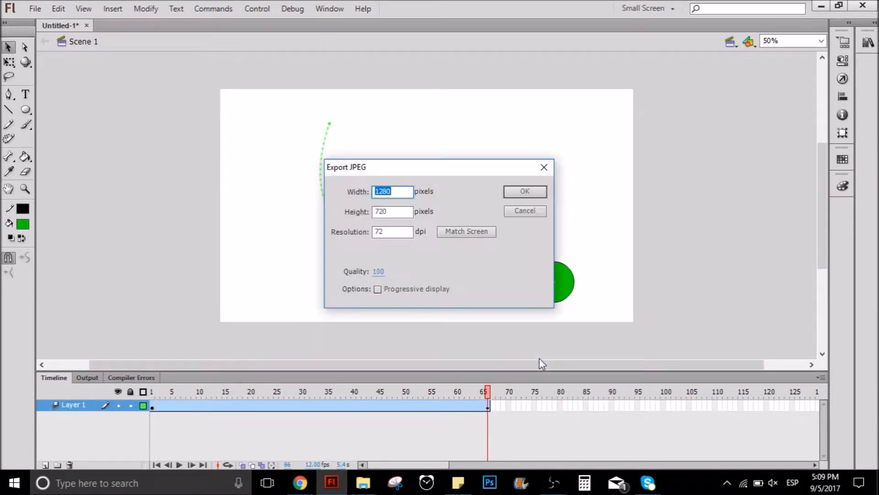
# Accept the 1280×720, 72 dpi JPEG settings and let the frames export
pyautogui.click(525, 191)
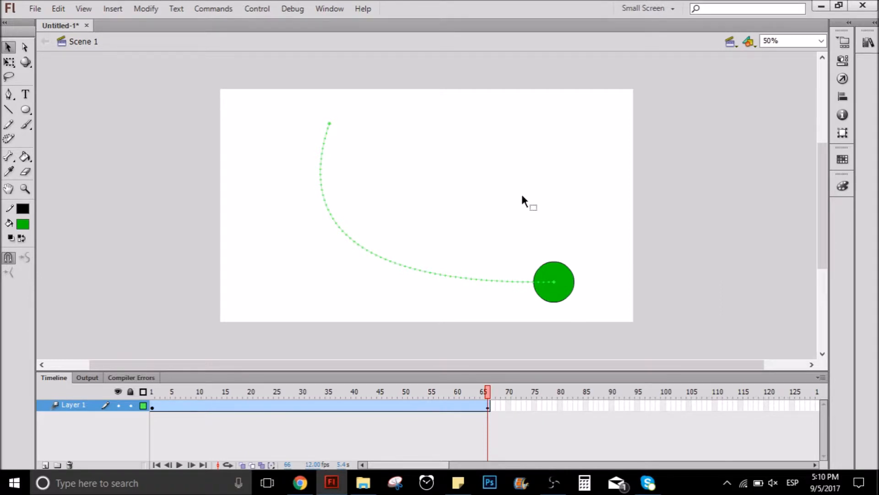
pyautogui.moveTo(499, 474)
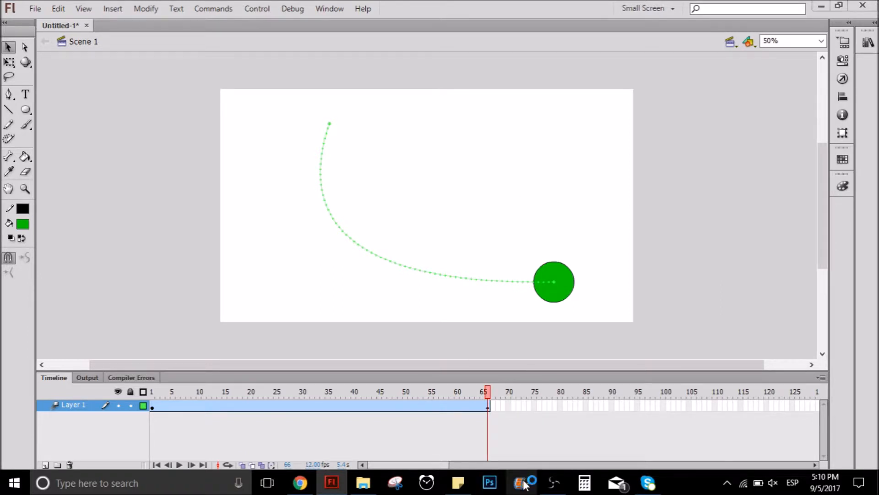
# Select all 66 frame JPEGs in asfdsdaf and drag them onto the Movie Maker storyboard
pyautogui.click(521, 482)
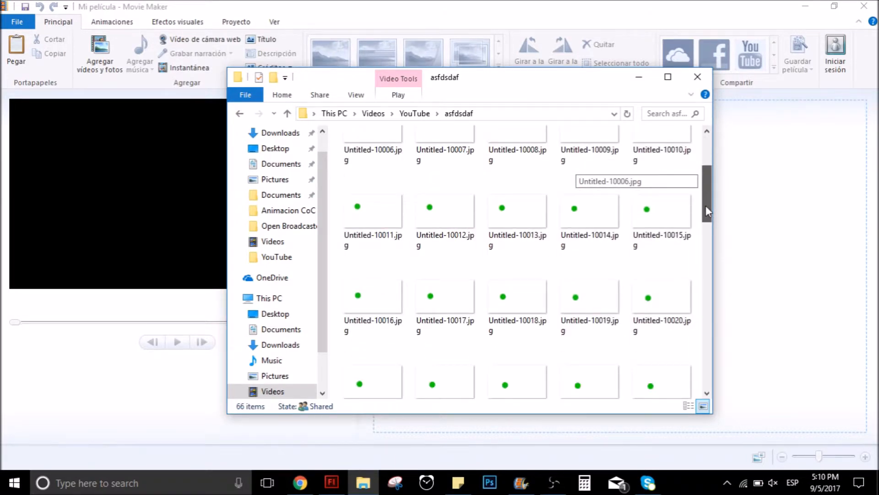
pyautogui.scroll(-3)
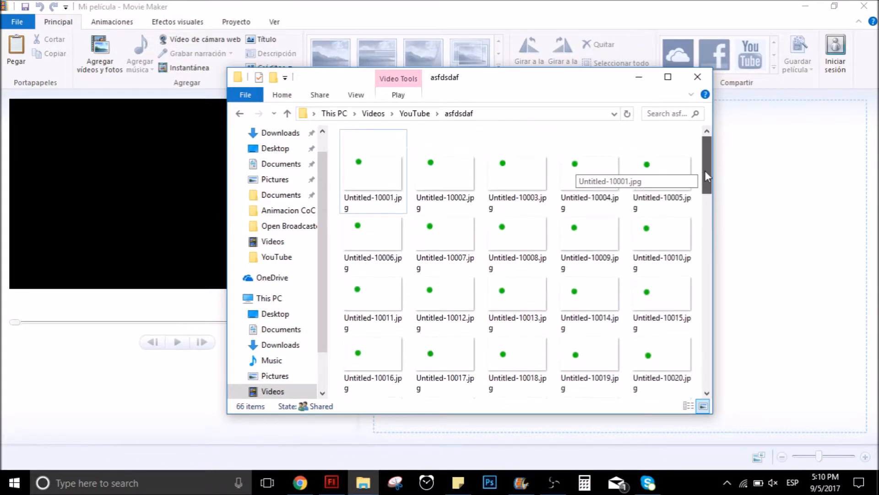
pyautogui.press('ctrl+a')
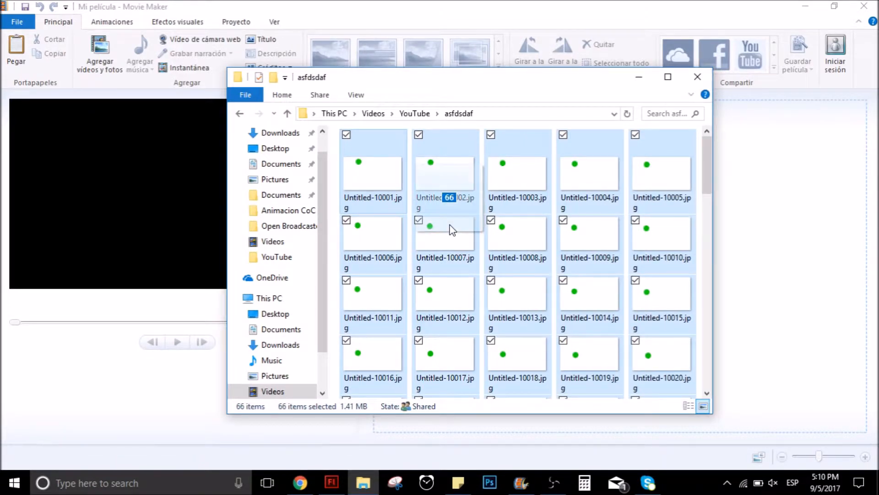
pyautogui.moveTo(445, 230); pyautogui.dragTo(752, 247)
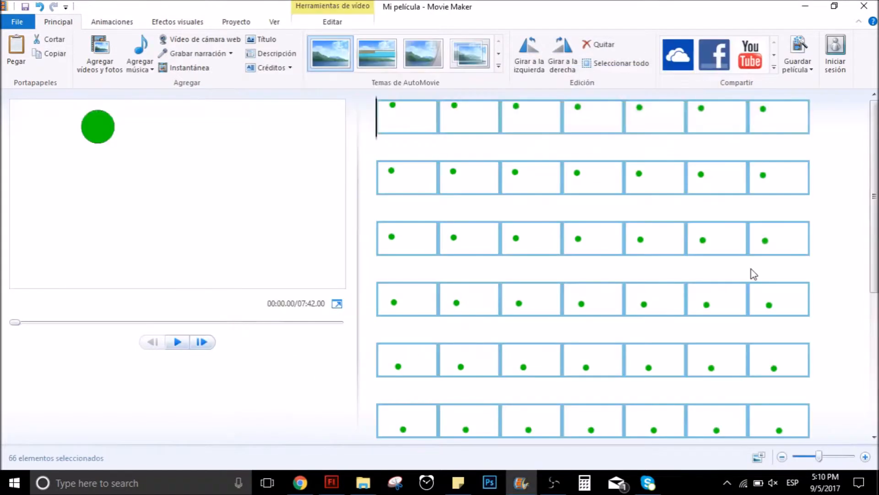
pyautogui.moveTo(327, 29)
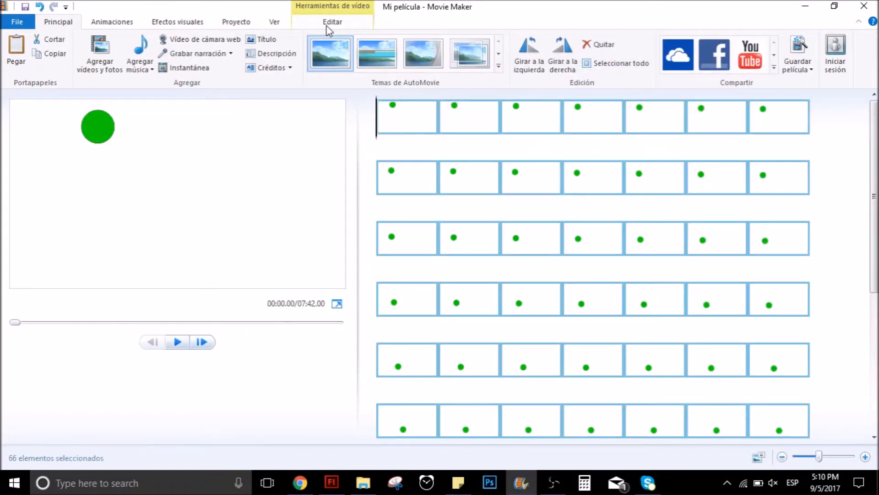
# Set every clip's Duración to 0.08 seconds and play the 5.28-second preview
pyautogui.click(331, 21)
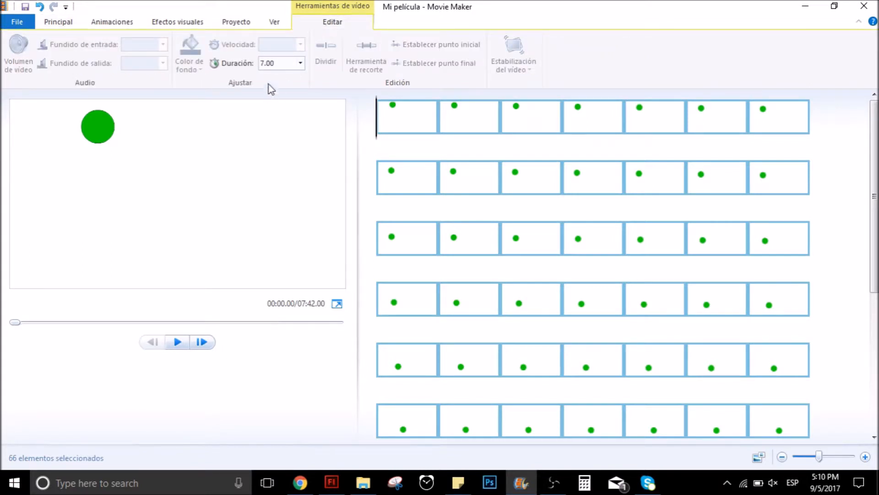
pyautogui.moveTo(326, 87)
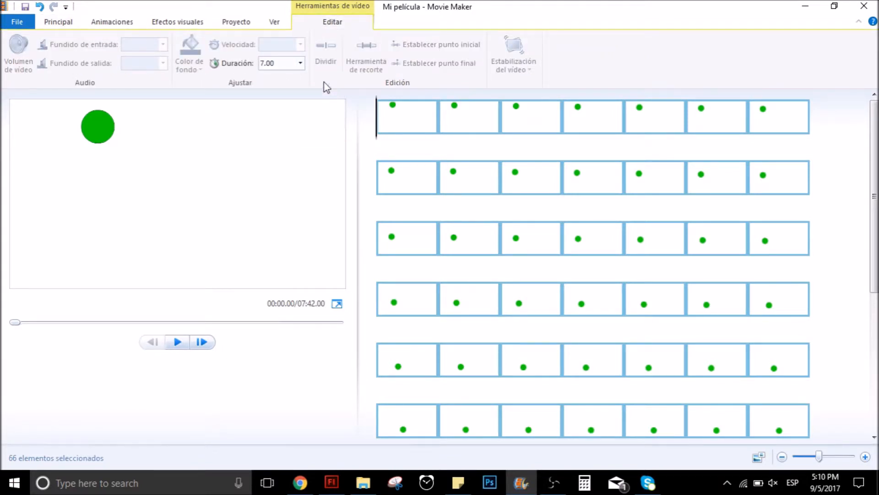
pyautogui.moveTo(246, 54)
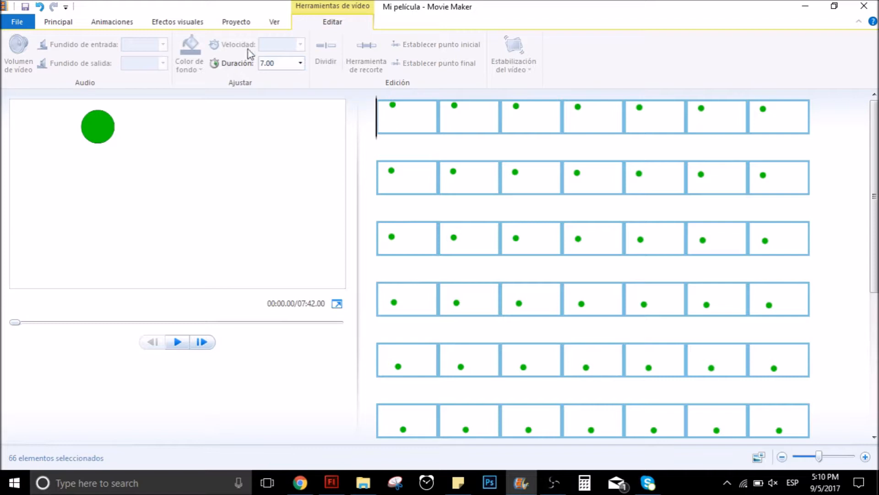
pyautogui.click(275, 63)
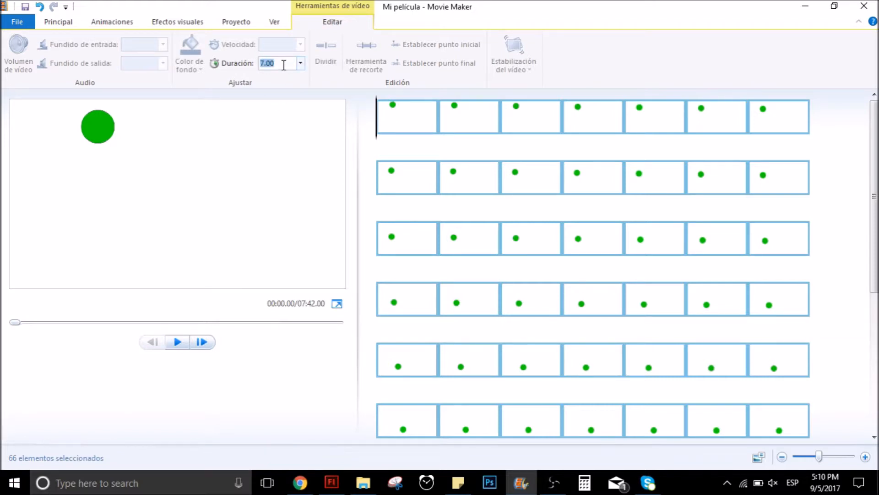
pyautogui.write('0,0')
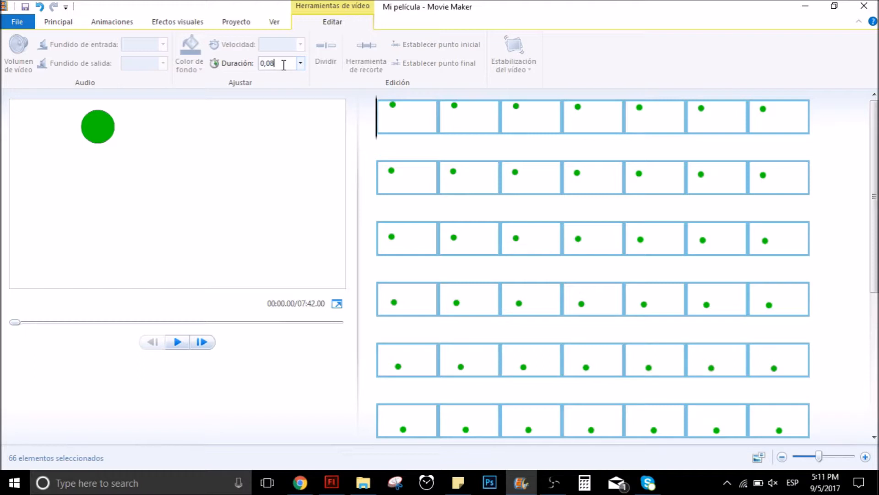
pyautogui.write('8.00')
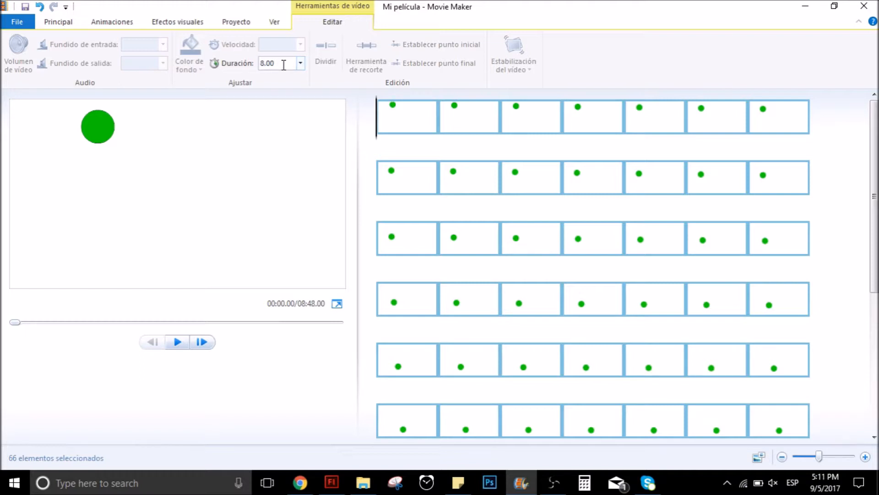
pyautogui.write('0')
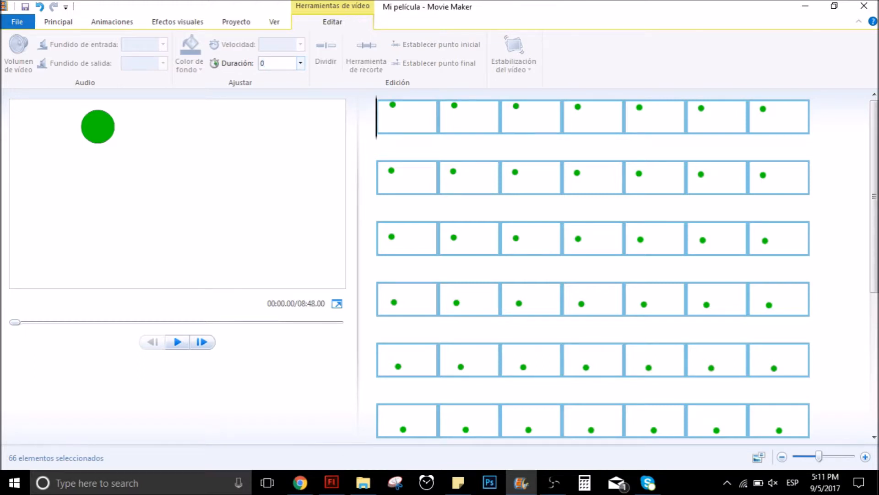
pyautogui.write('0.08')
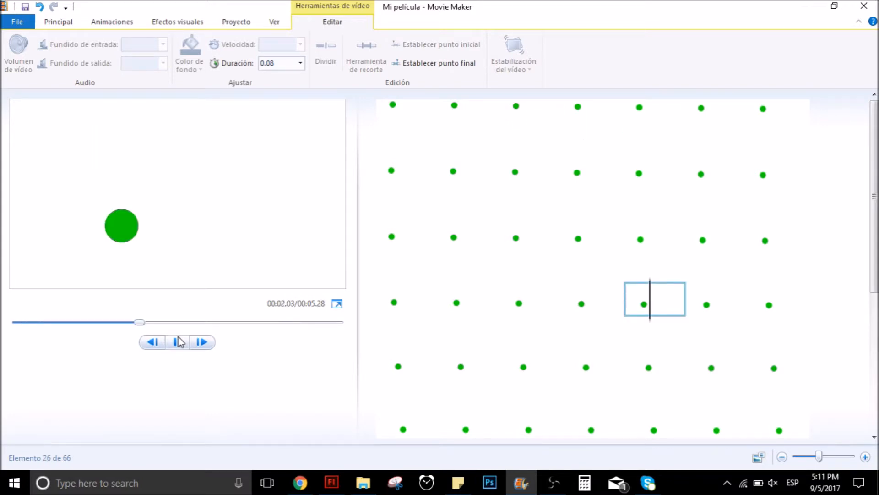
pyautogui.click(177, 341)
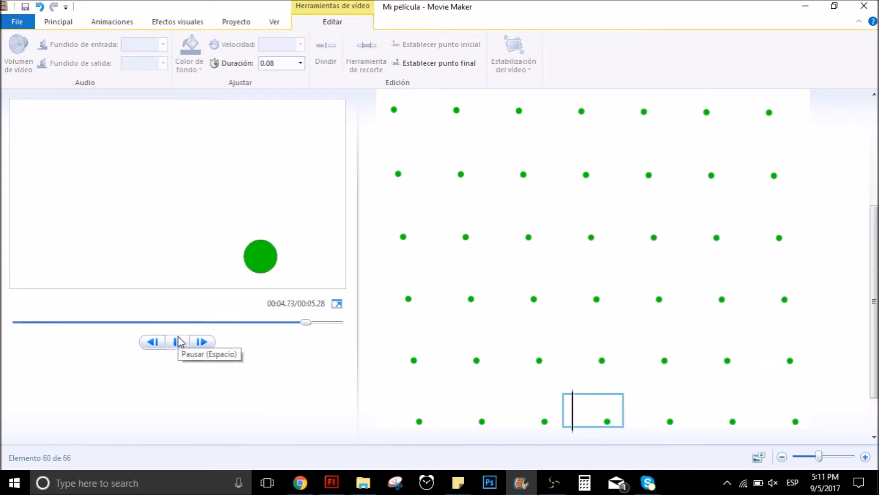